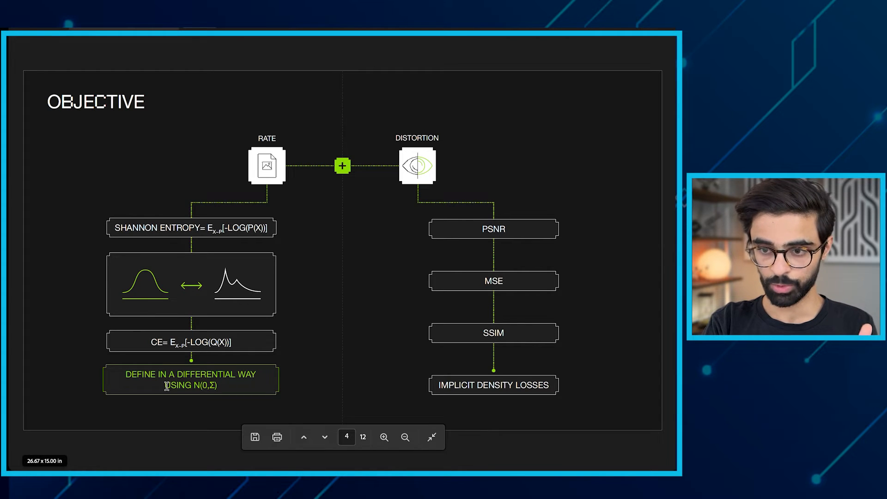
pyautogui.moveTo(399, 237)
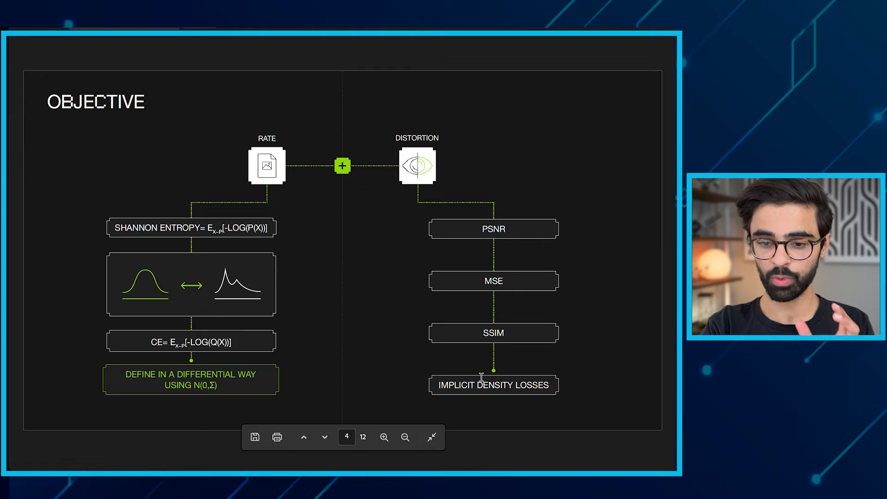
pyautogui.moveTo(511, 254)
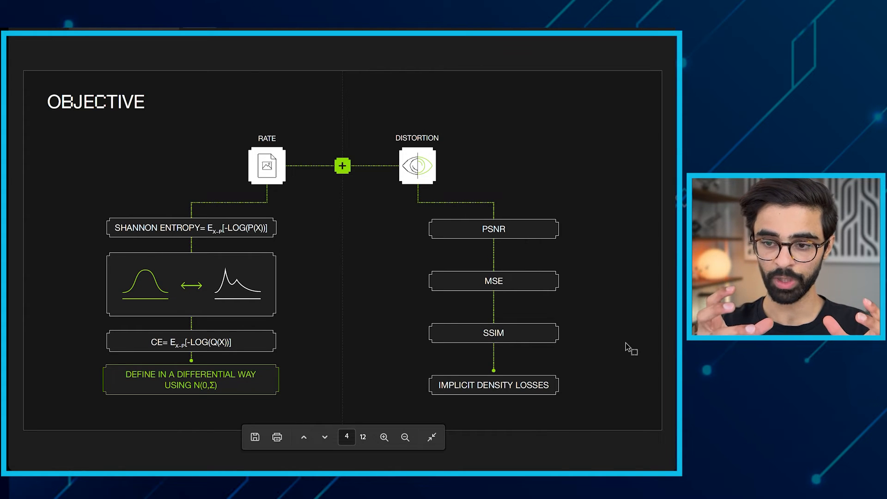
# Advance through the deck past the Objective (Intuitive) slide to page 6, 'Training'.
pyautogui.click(324, 436)
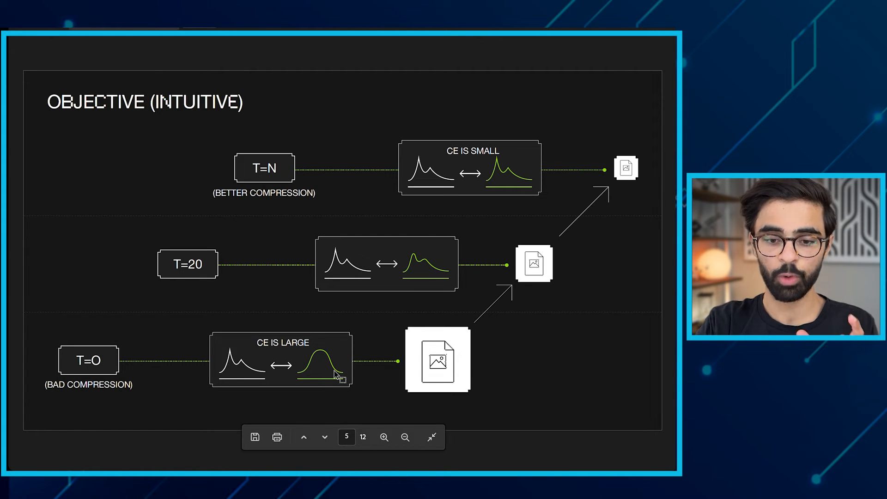
pyautogui.click(325, 436)
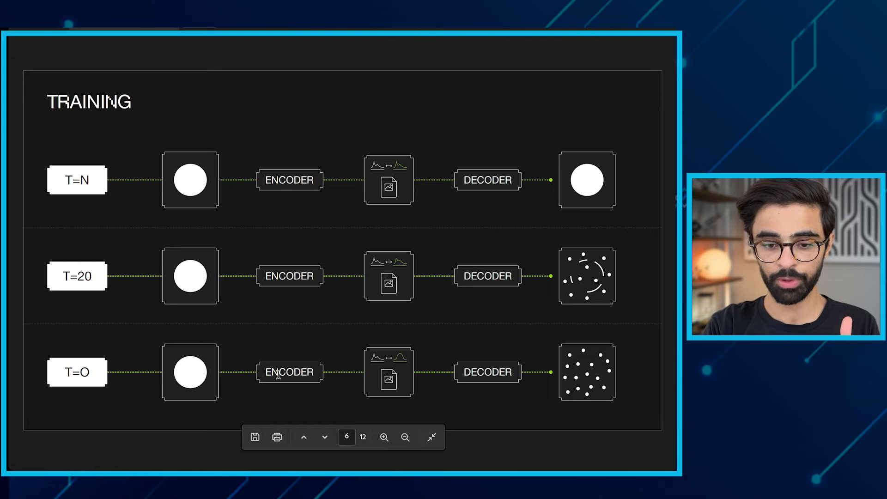
pyautogui.moveTo(388, 373)
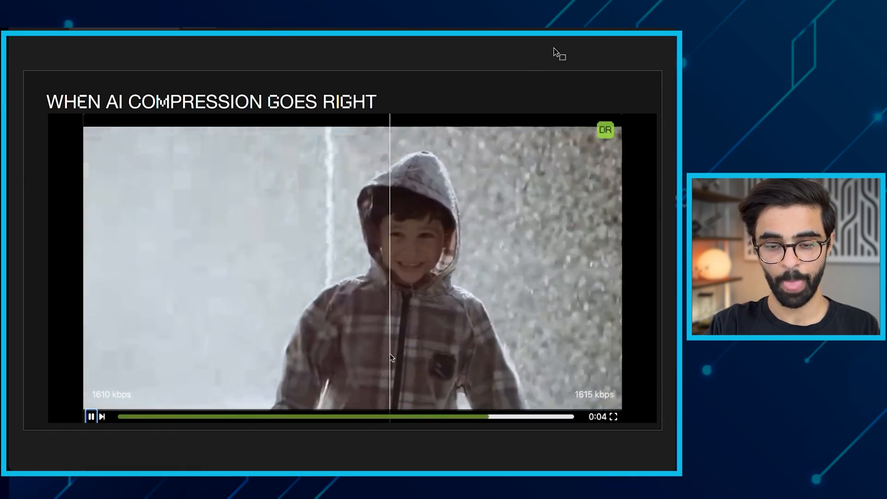
pyautogui.click(91, 416)
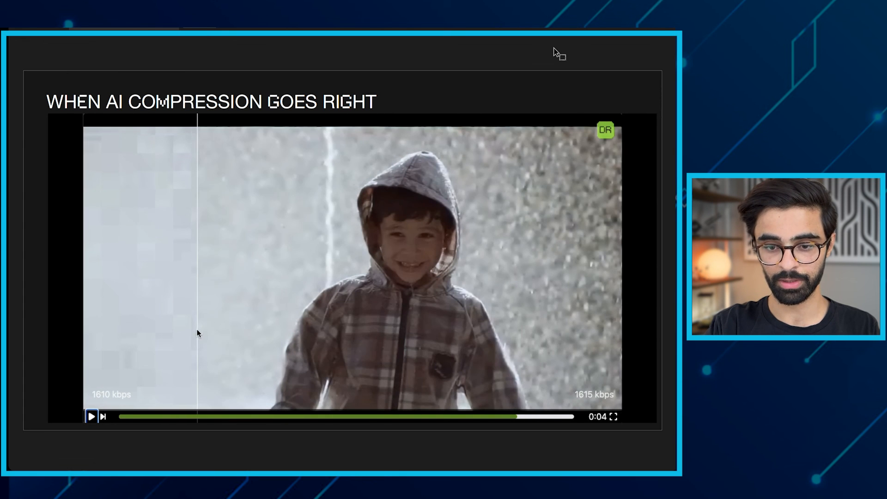
pyautogui.click(91, 416)
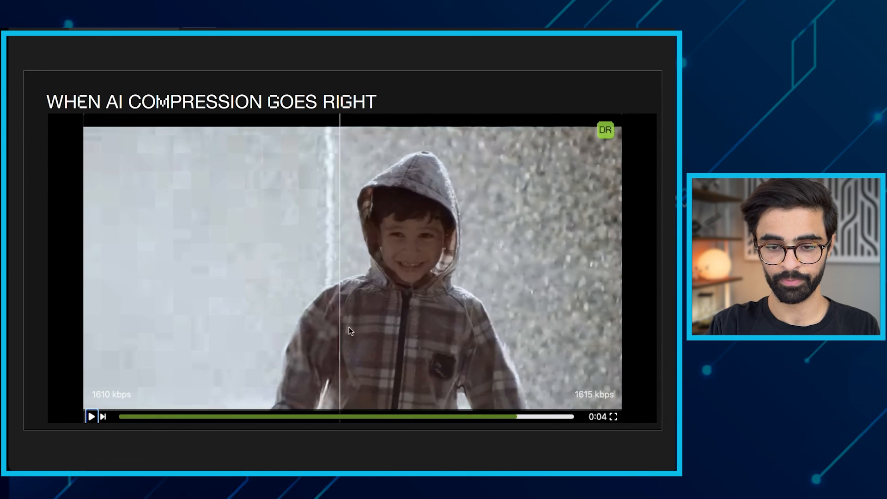
pyautogui.click(91, 416)
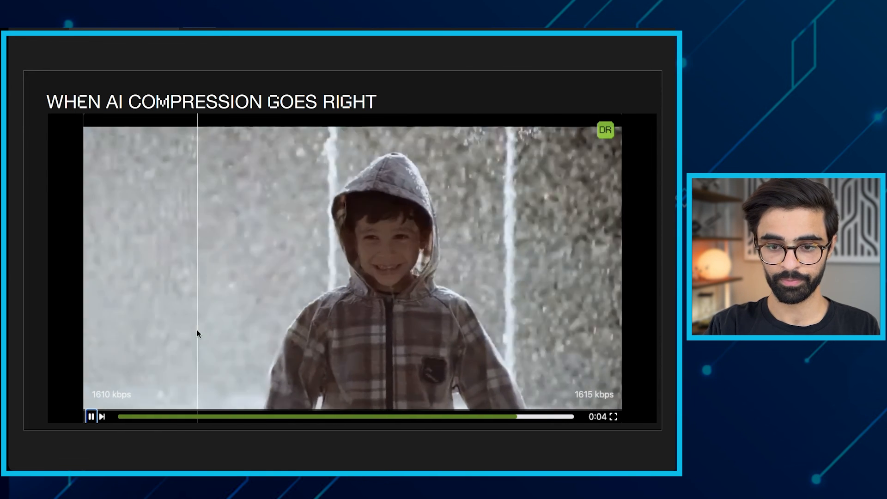